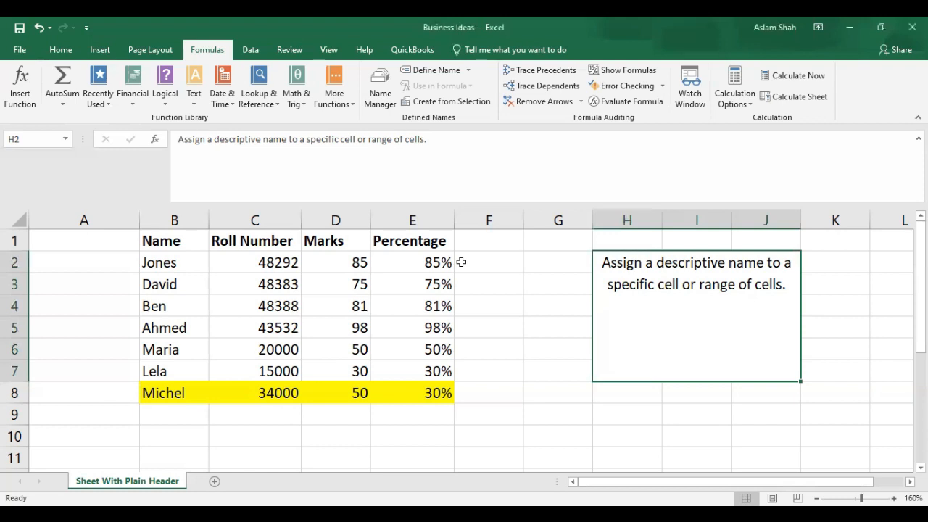
pyautogui.moveTo(206, 491)
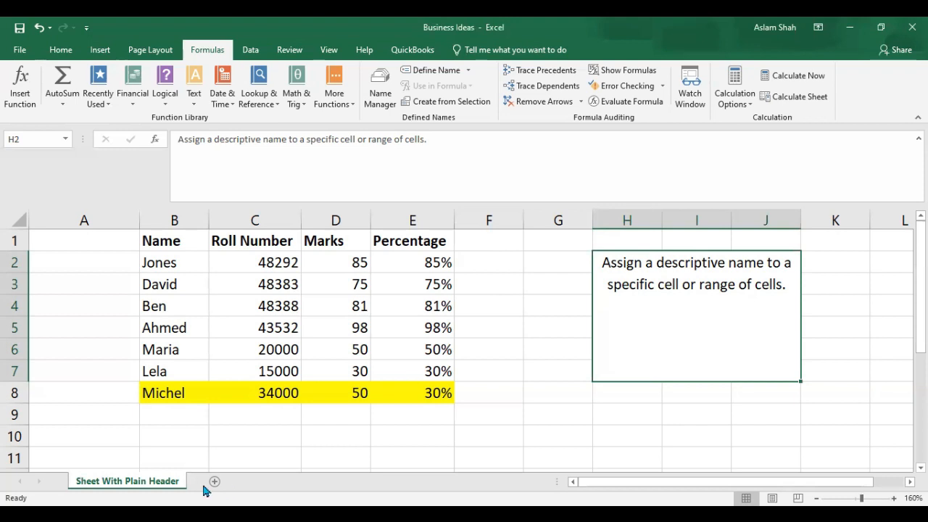
# - Clear the yellow fill from Michel's row, then select the marks D2:D4 ready for naming
pyautogui.click(174, 414)
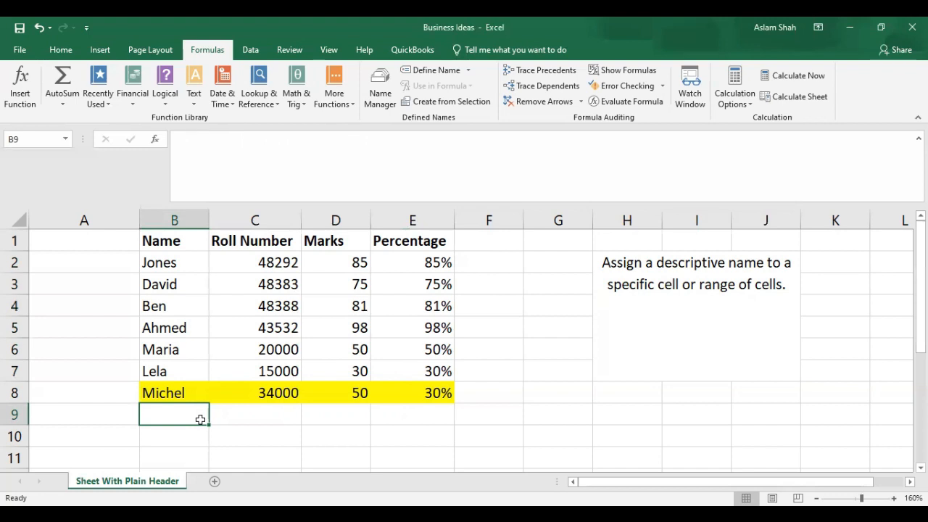
pyautogui.moveTo(189, 284)
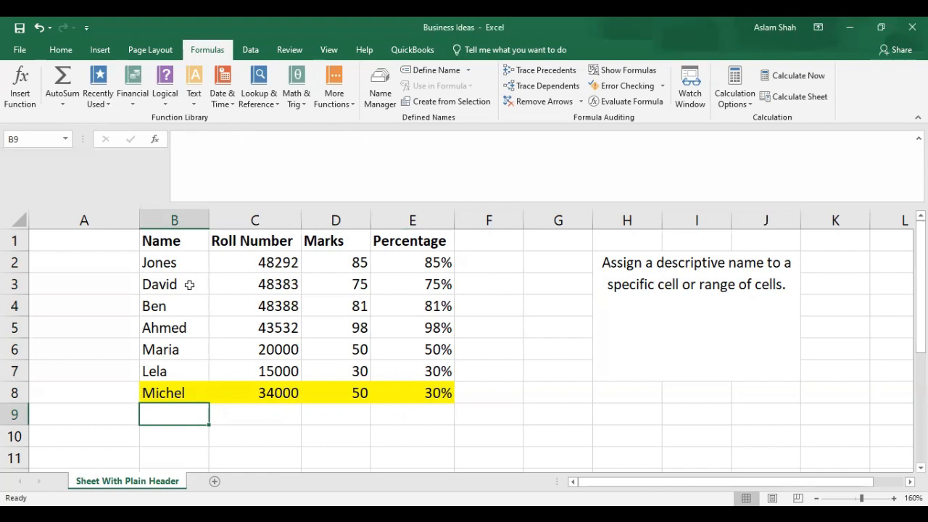
pyautogui.click(174, 262)
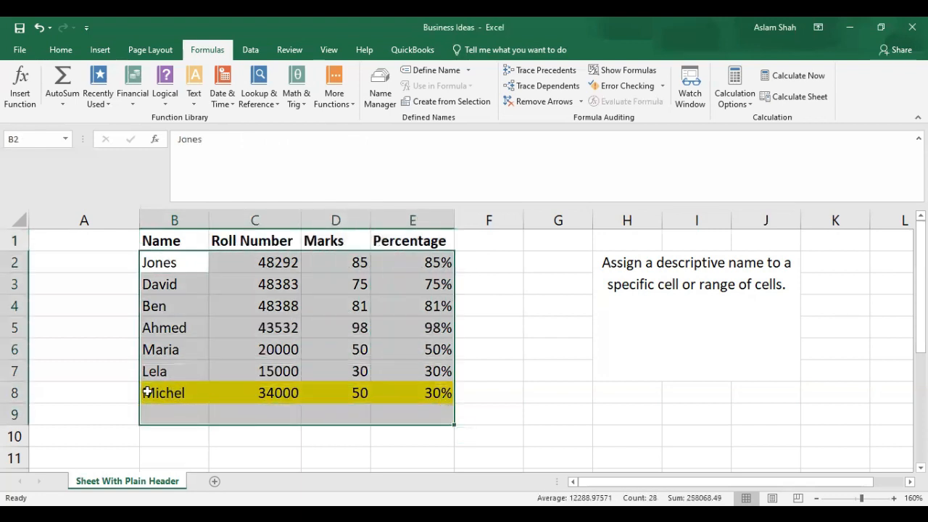
pyautogui.click(60, 49)
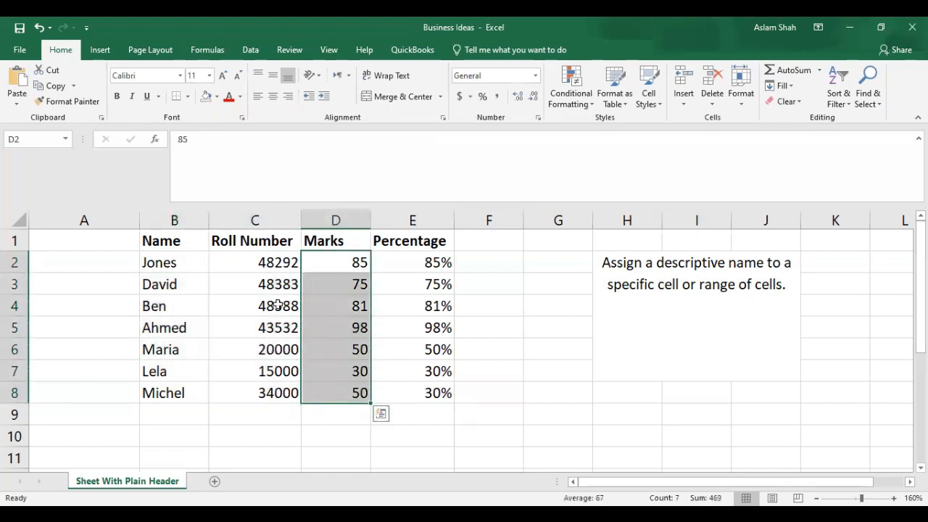
pyautogui.click(254, 305)
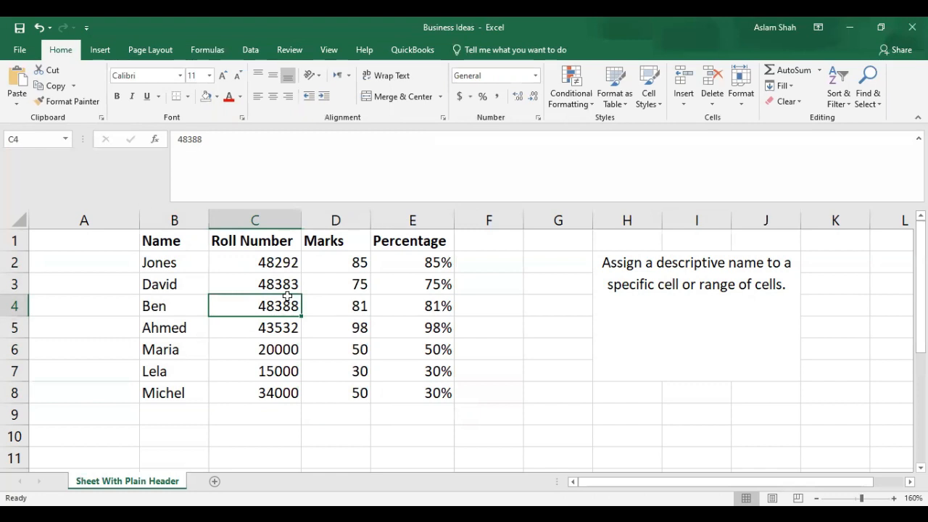
pyautogui.moveTo(345, 262)
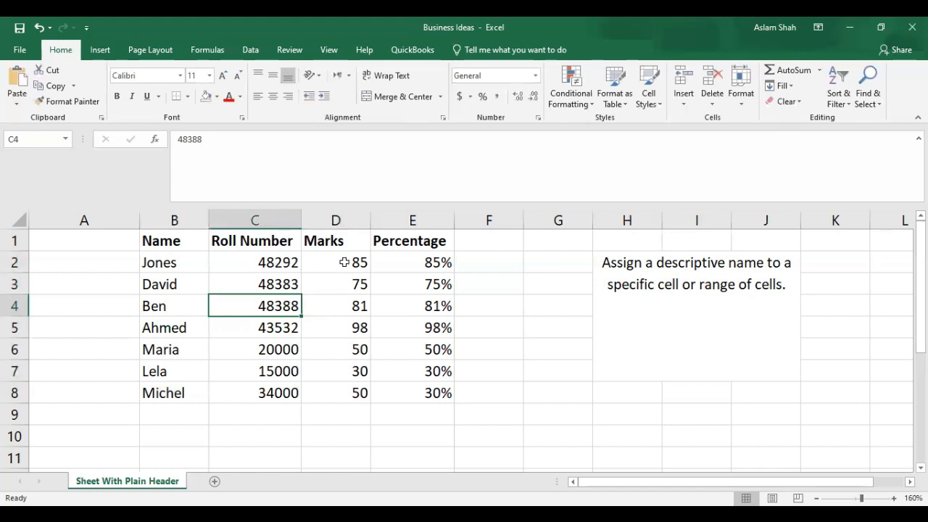
pyautogui.moveTo(195, 257)
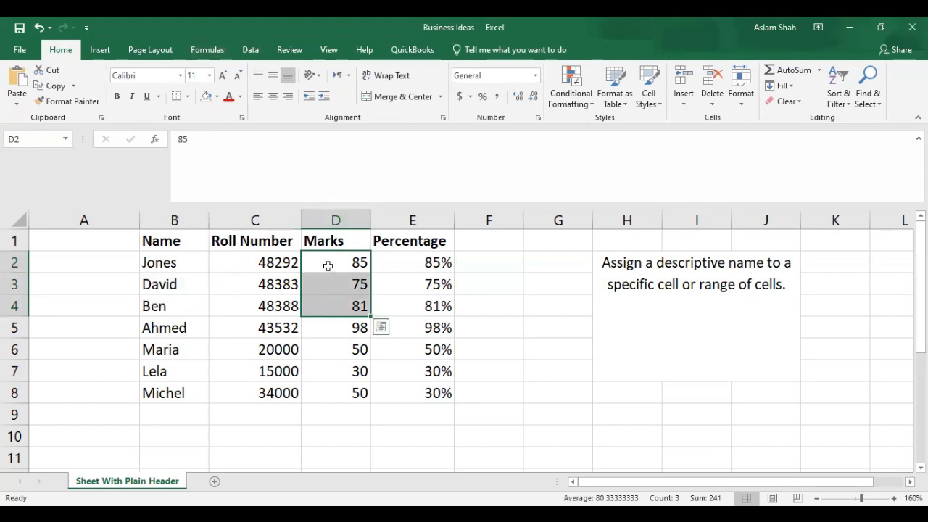
pyautogui.moveTo(339, 268)
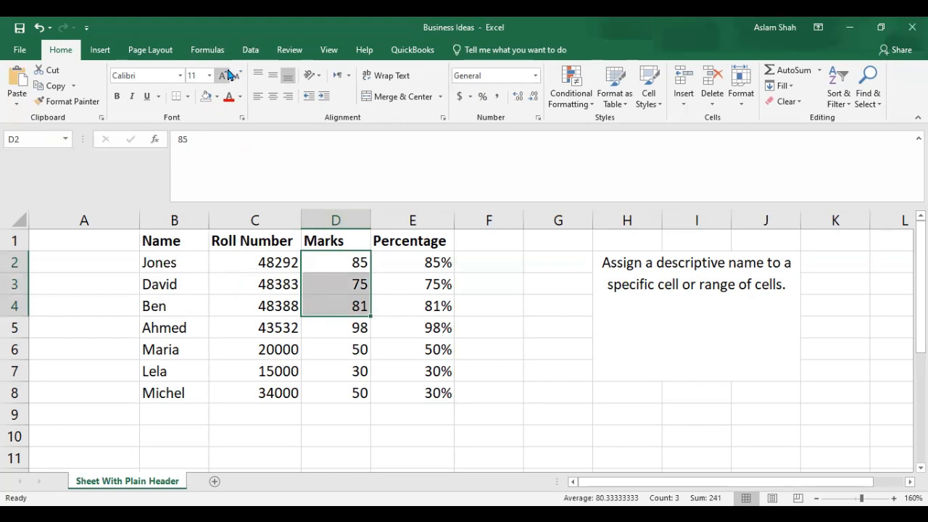
pyautogui.click(206, 49)
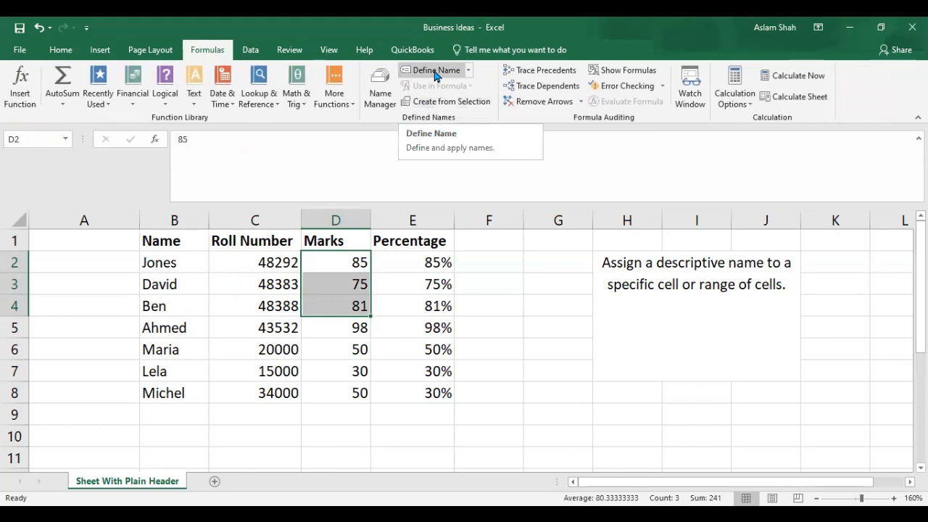
# - Define the name Top3BoyStudents for D2:D4 with a comment about the top three boy students
pyautogui.click(432, 69)
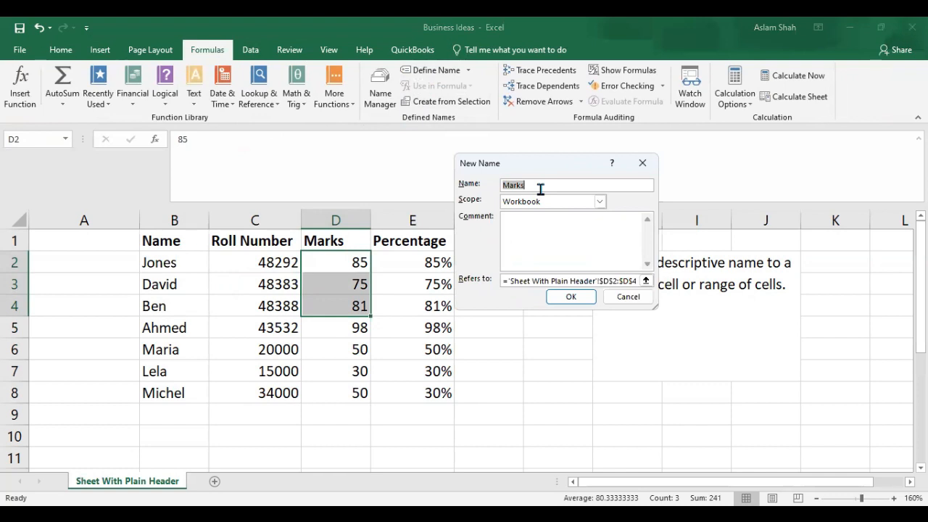
pyautogui.write('Top3')
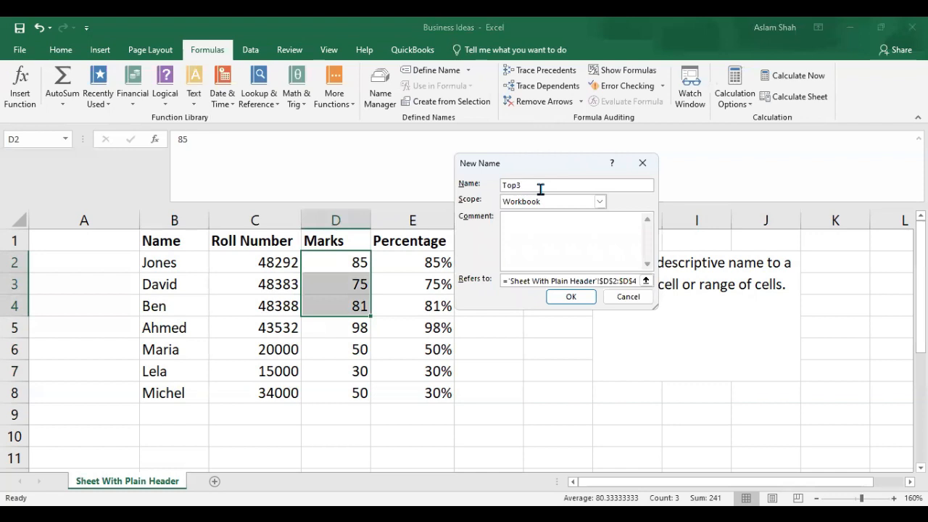
pyautogui.write('Boy')
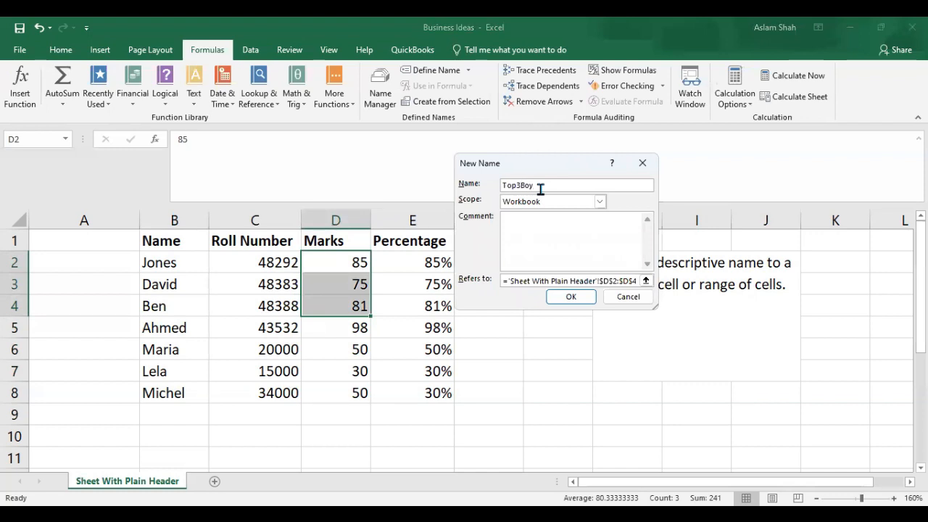
pyautogui.write('Students')
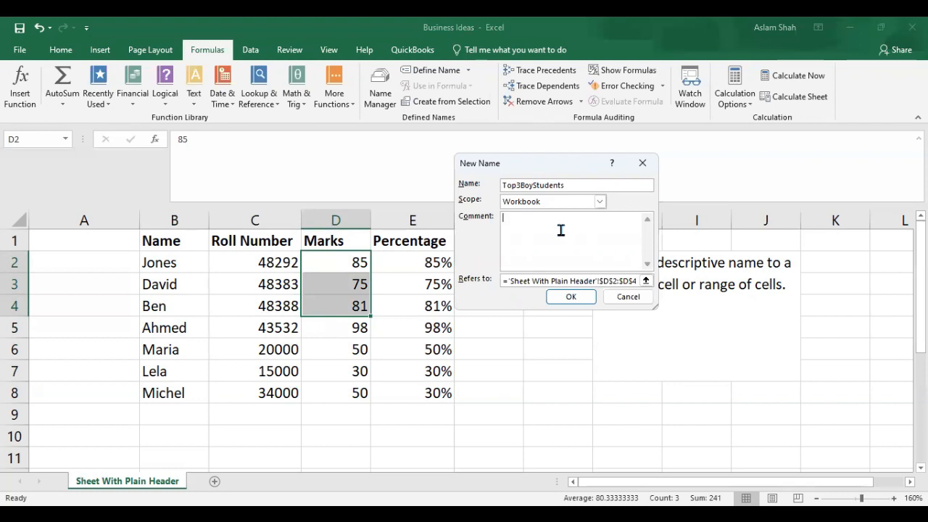
pyautogui.write('Top 3 boy students of the class')
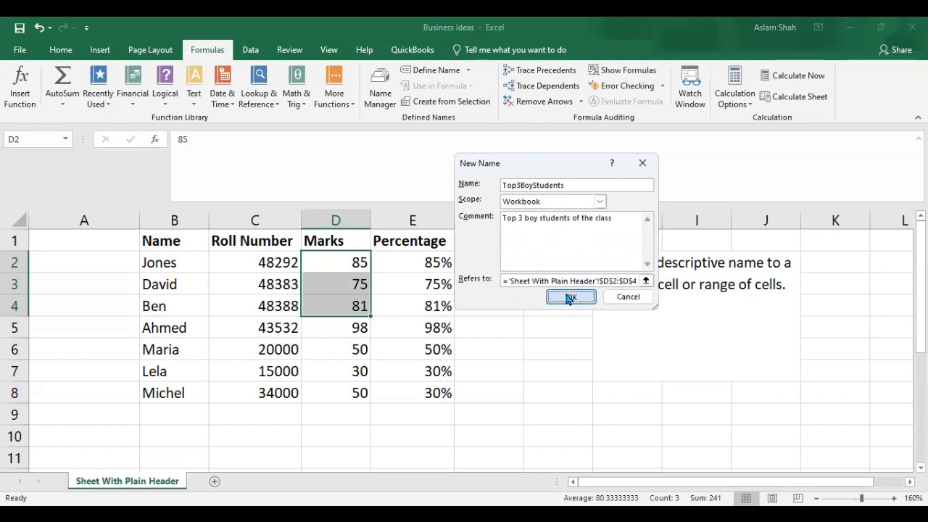
pyautogui.click(571, 297)
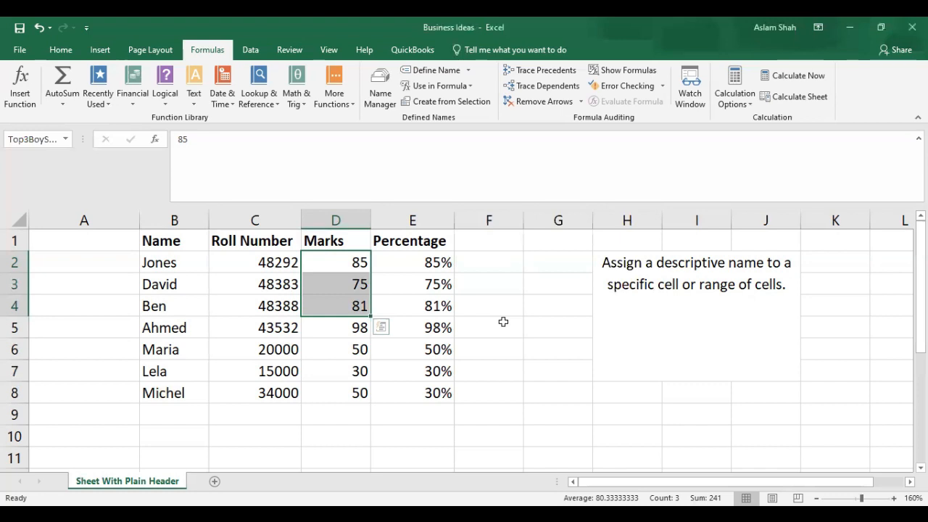
pyautogui.moveTo(353, 305)
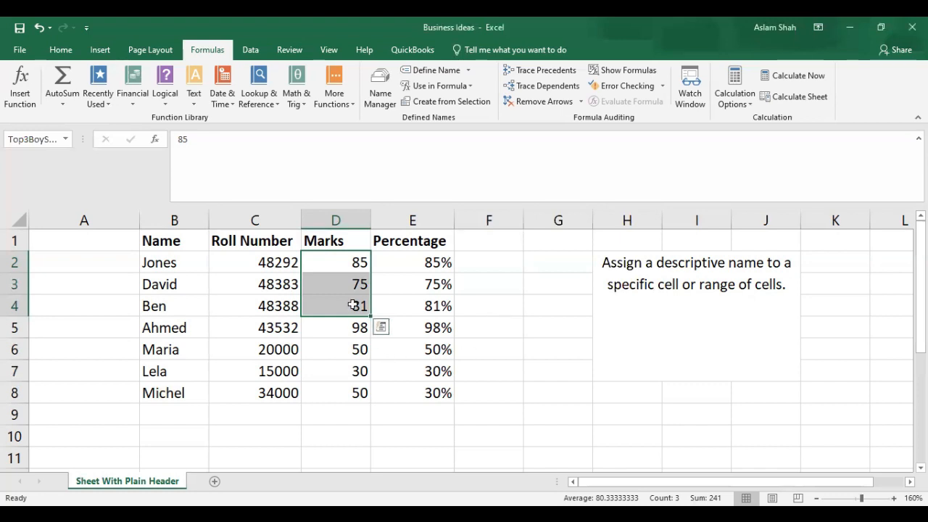
pyautogui.click(174, 262)
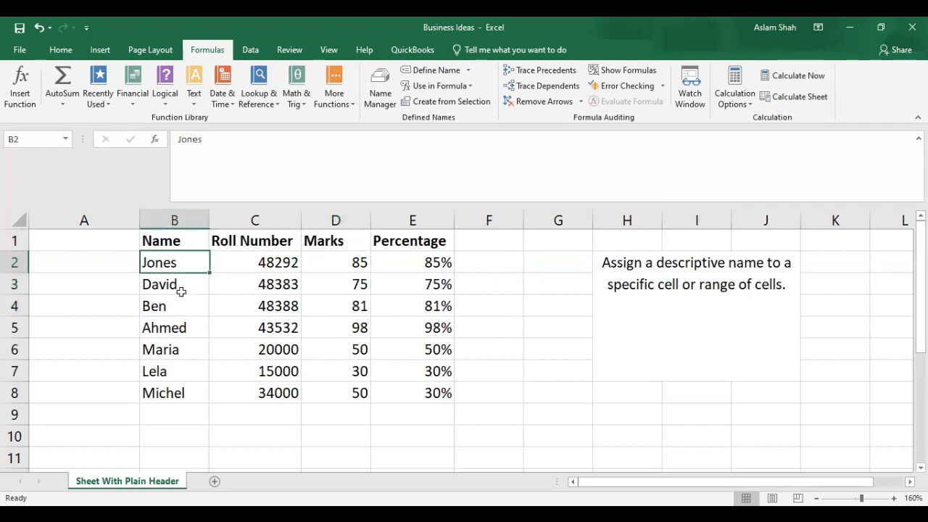
pyautogui.moveTo(174, 261); pyautogui.dragTo(174, 305)
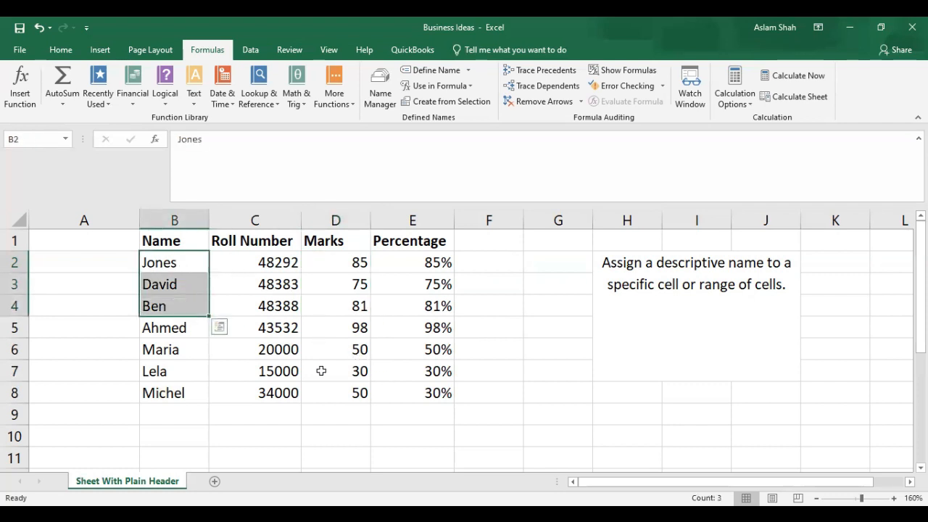
pyautogui.moveTo(334, 353)
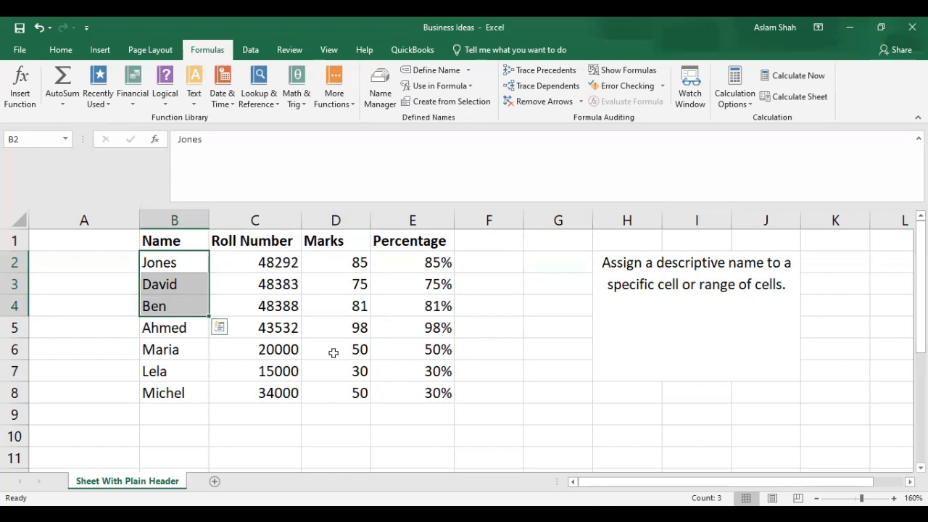
pyautogui.click(335, 349)
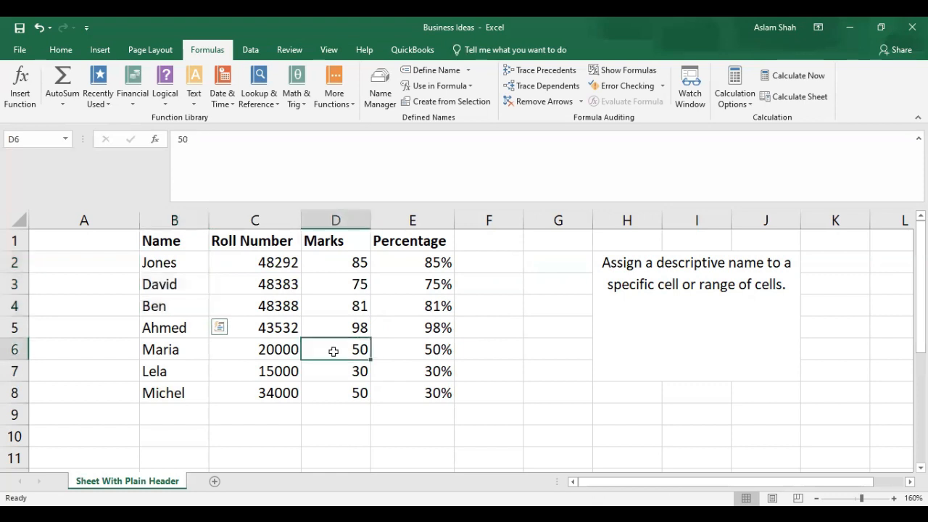
pyautogui.moveTo(335, 349); pyautogui.dragTo(335, 370)
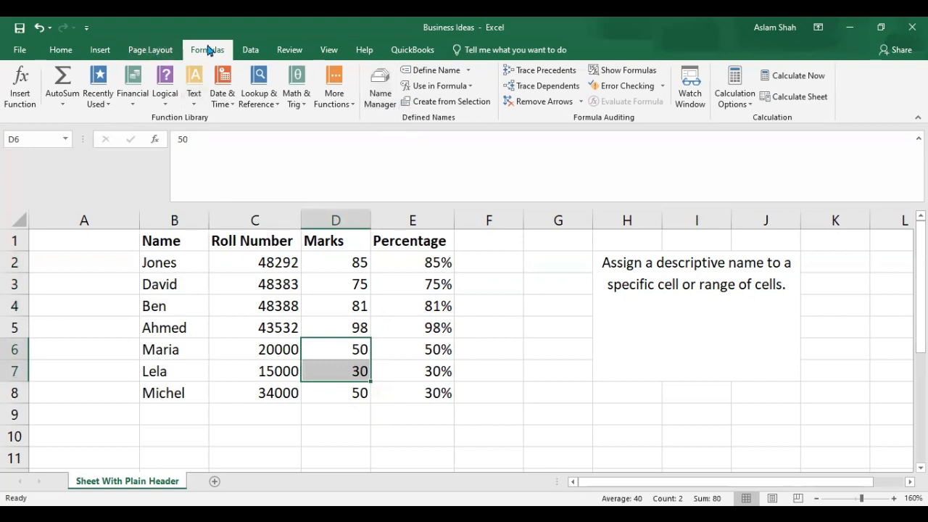
# - Define the name Top2GirlsStudents for D6:D7 with a comment about the top two girl students
pyautogui.click(435, 69)
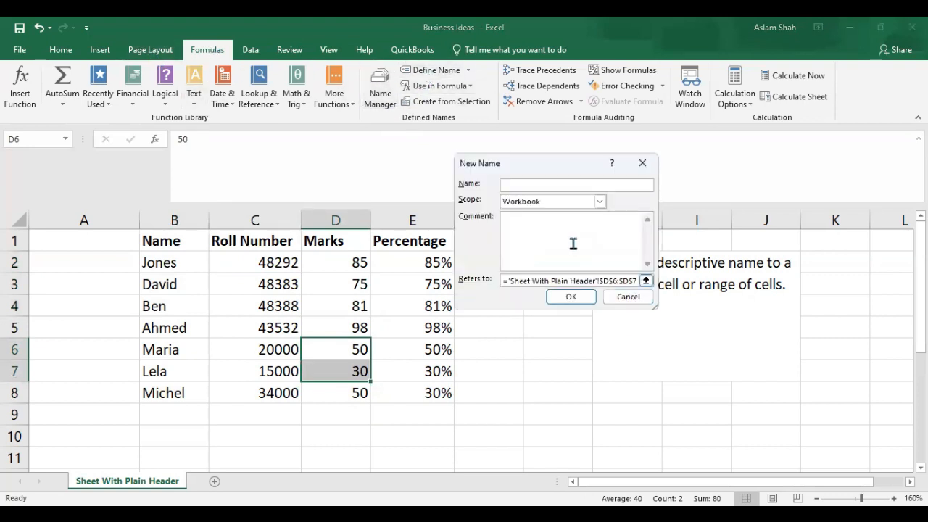
pyautogui.write('Top2GirlsStudents')
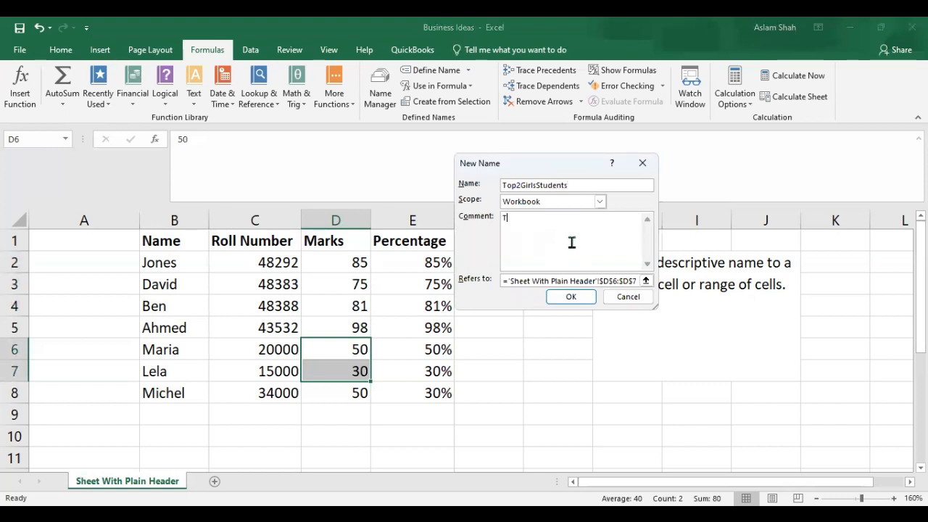
pyautogui.write('op 2 studnets of the')
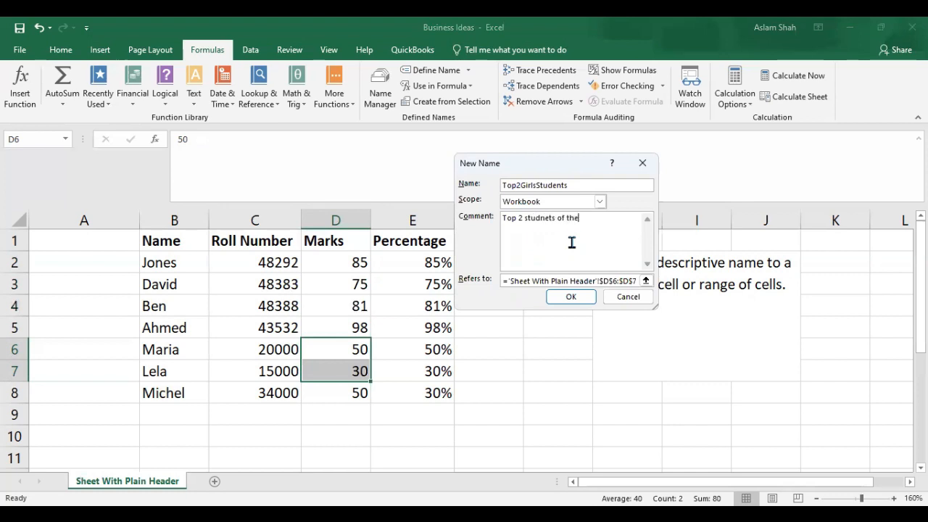
pyautogui.press('BackSpace')
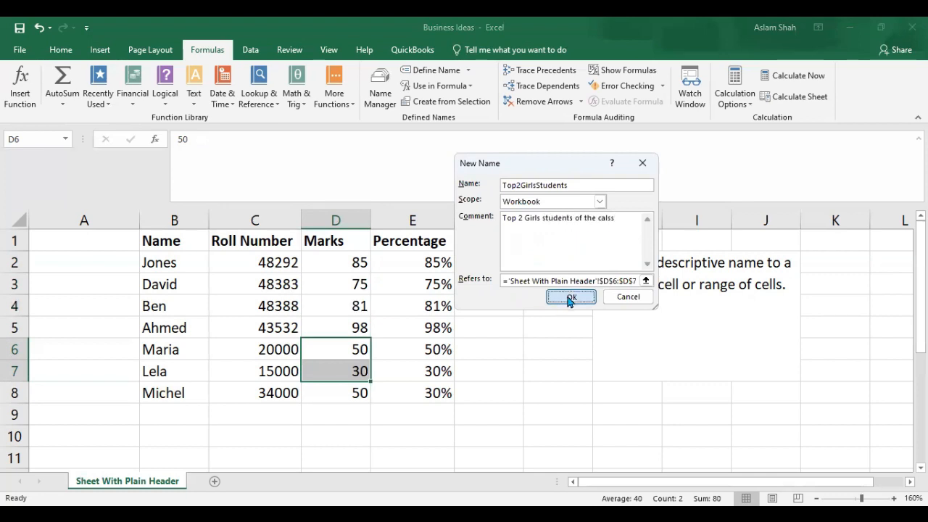
pyautogui.click(570, 296)
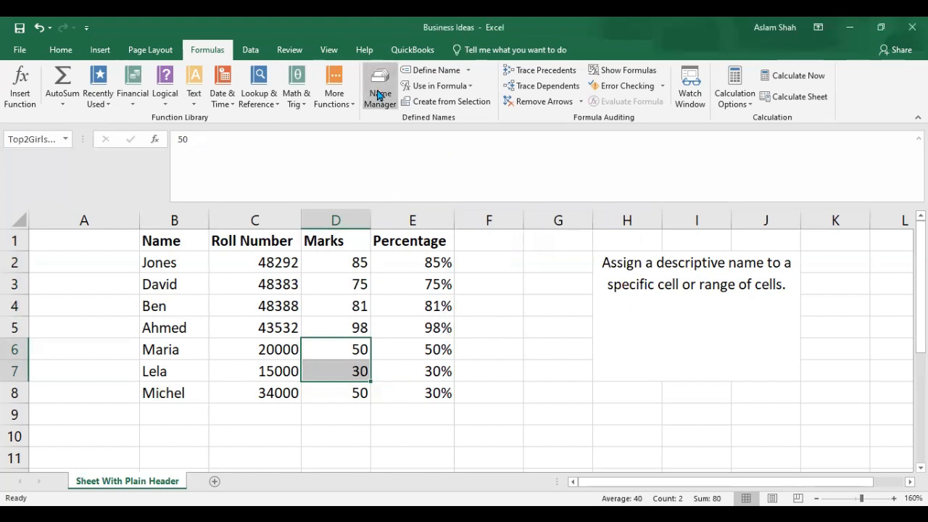
# - Review both defined names in Name Manager, close it and pick D10 for the girls' total
pyautogui.click(380, 87)
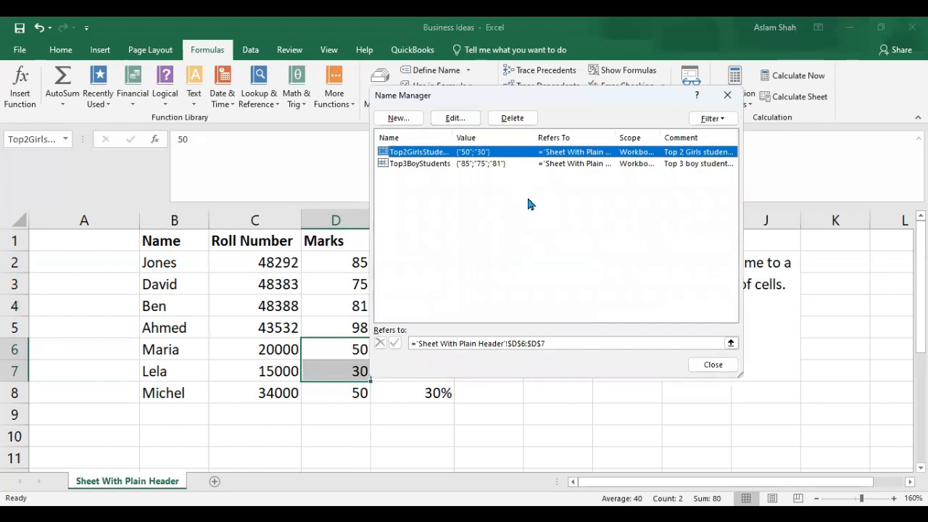
pyautogui.moveTo(629, 113)
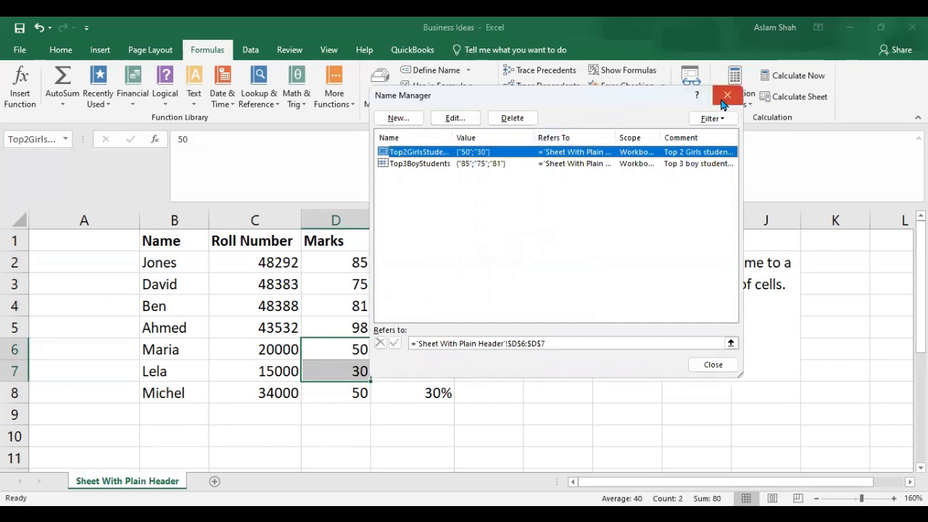
pyautogui.click(727, 95)
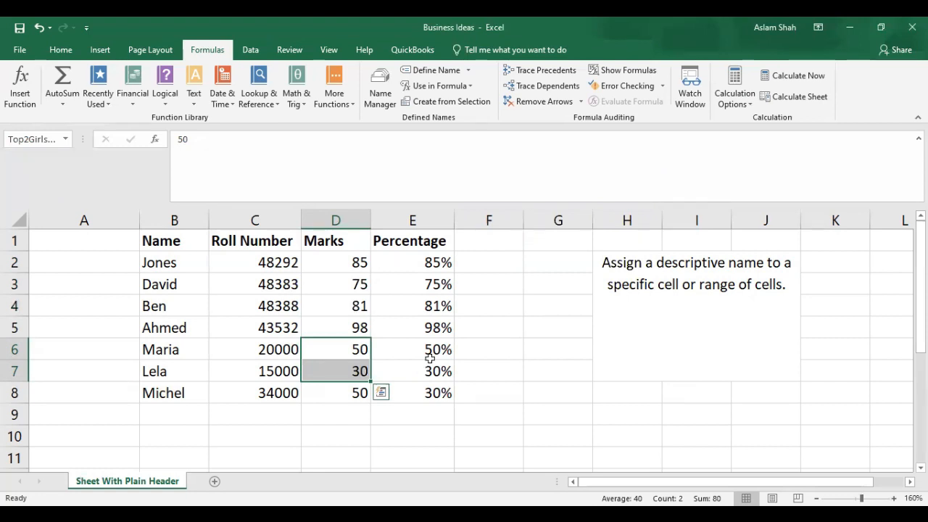
pyautogui.click(412, 393)
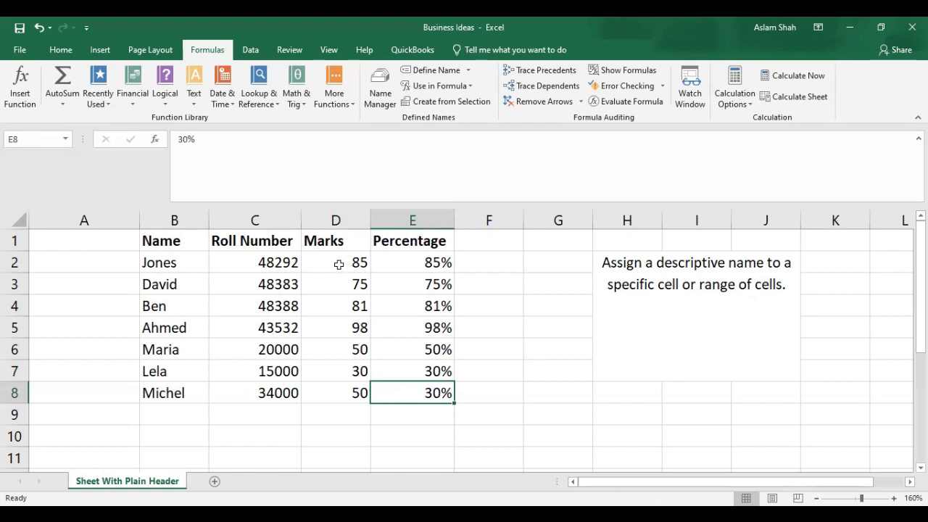
pyautogui.click(335, 414)
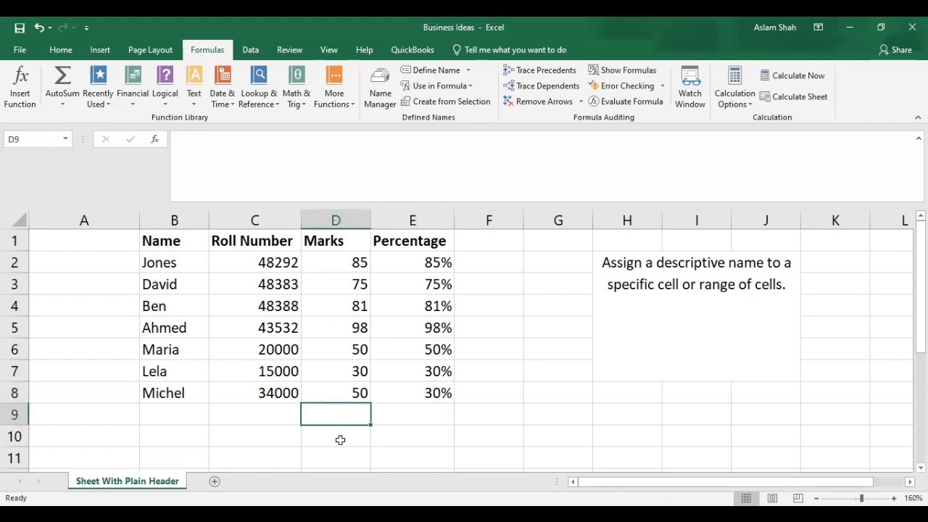
pyautogui.click(335, 436)
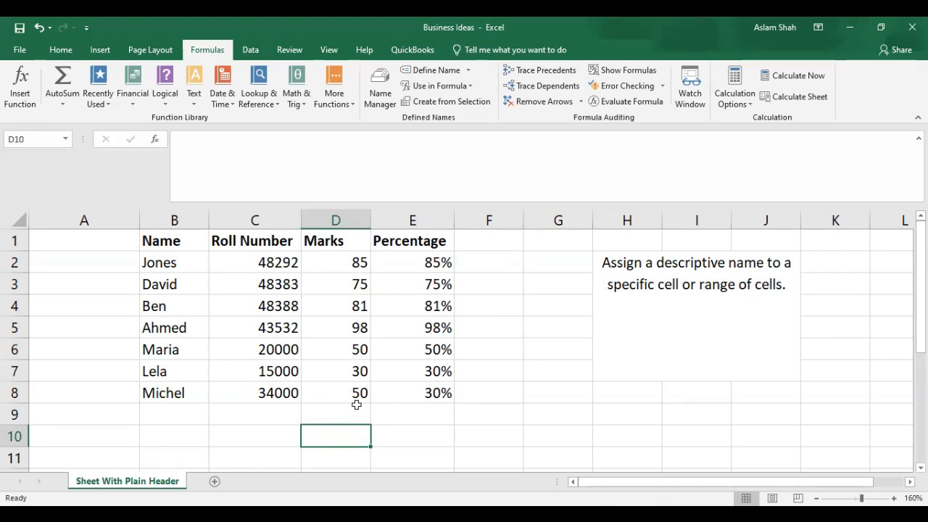
pyautogui.moveTo(371, 437)
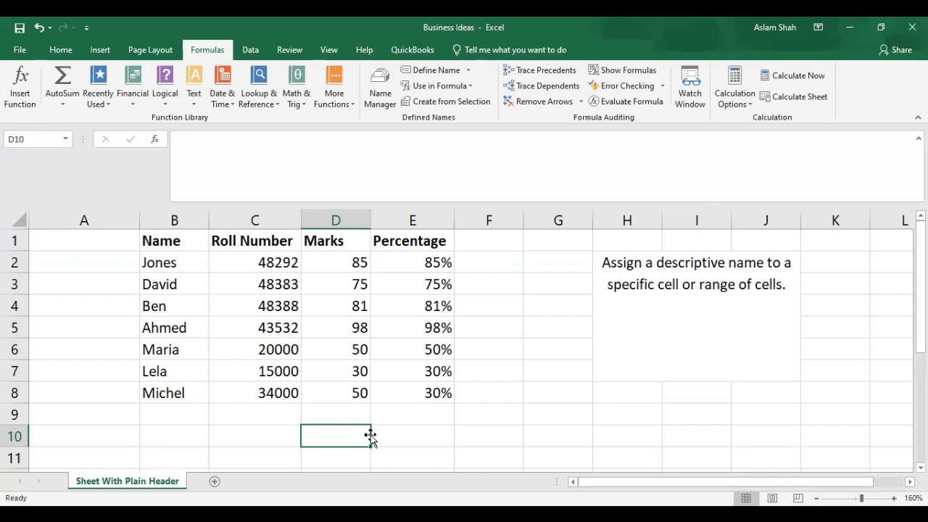
pyautogui.moveTo(362, 432)
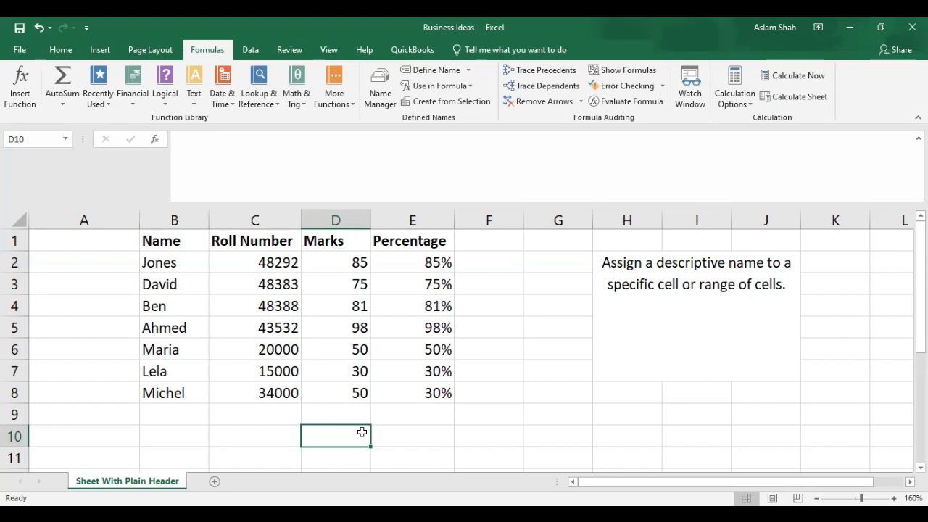
pyautogui.write('-')
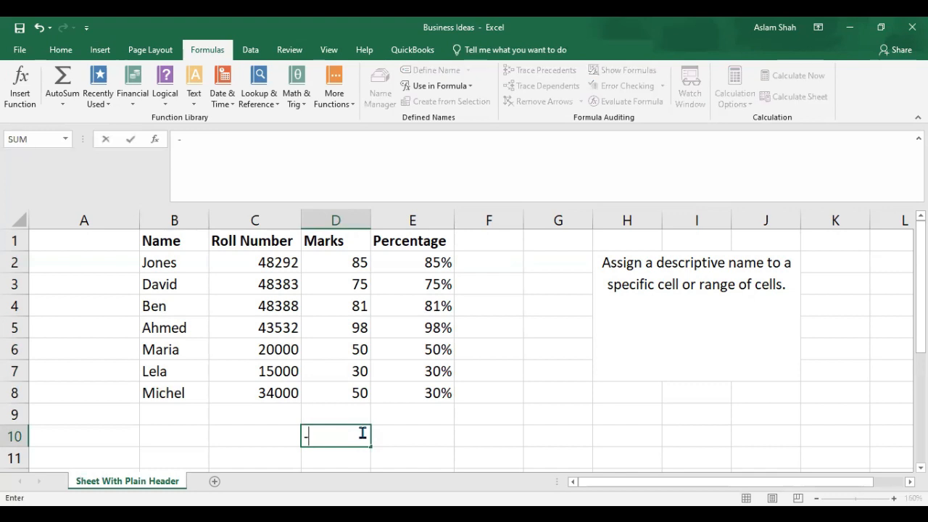
# - Enter =SUM(Top2GirlsStudents) in D10, returning 80
pyautogui.write('=sum(top')
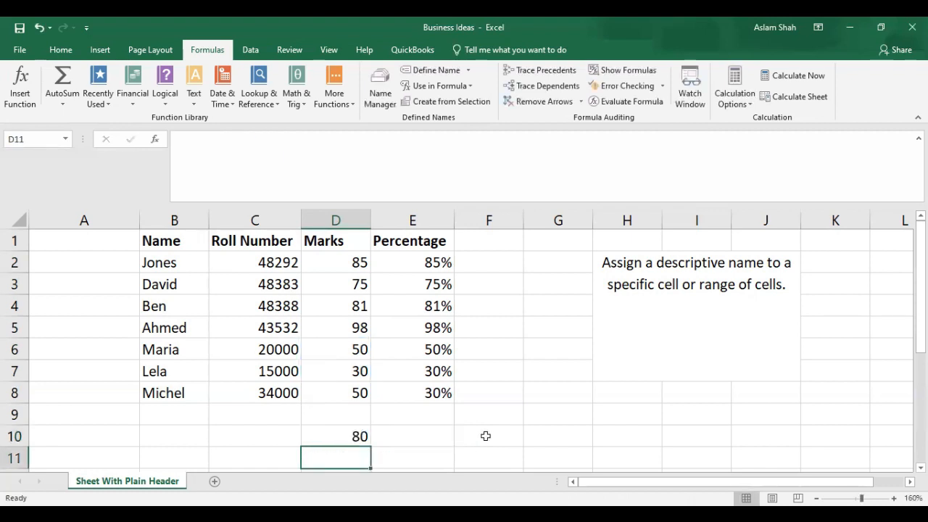
pyautogui.moveTo(353, 454)
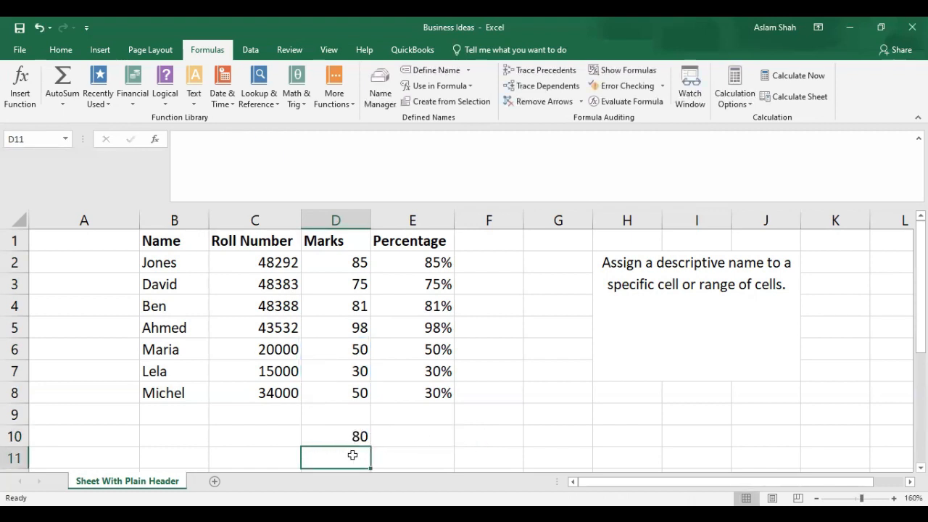
# - Enter =SUM(Top3BoyStudents) in D11, returning 241, and move to E10
pyautogui.write('=')
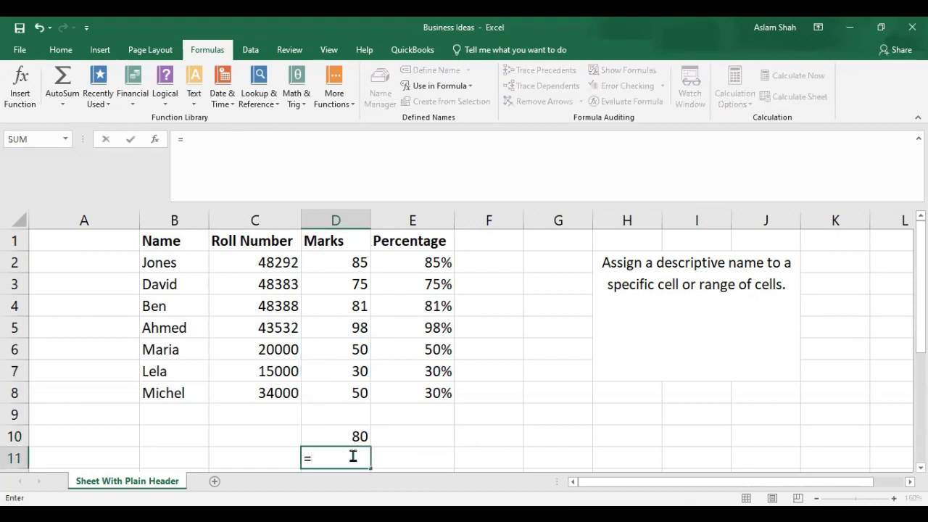
pyautogui.write('sum')
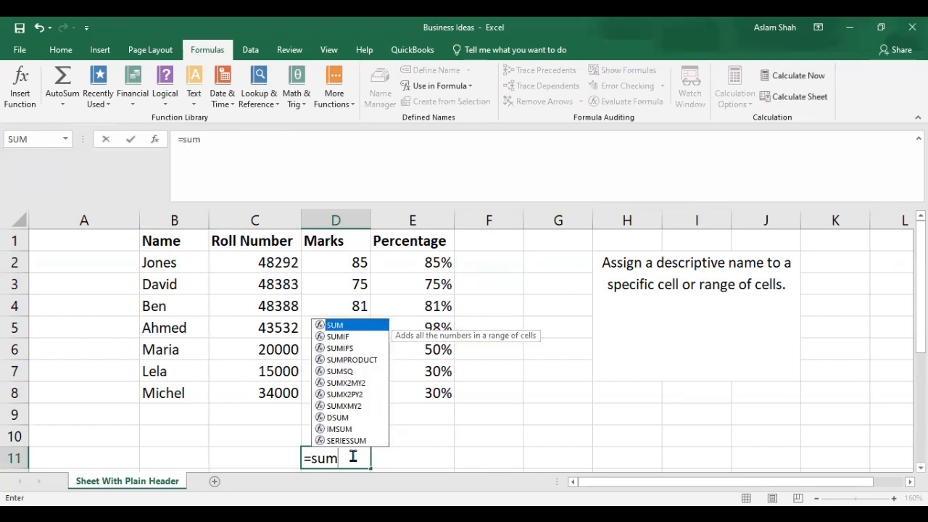
pyautogui.write('(')
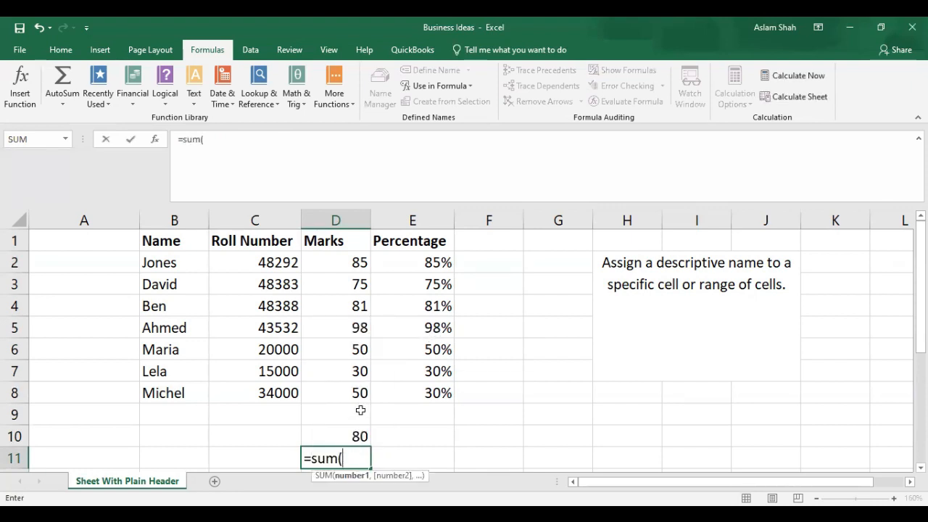
pyautogui.write('top')
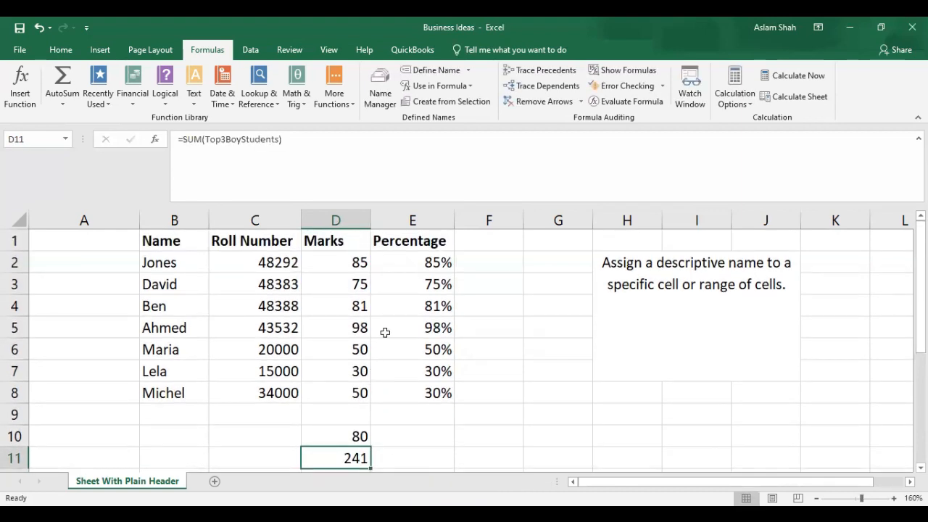
pyautogui.moveTo(346, 277)
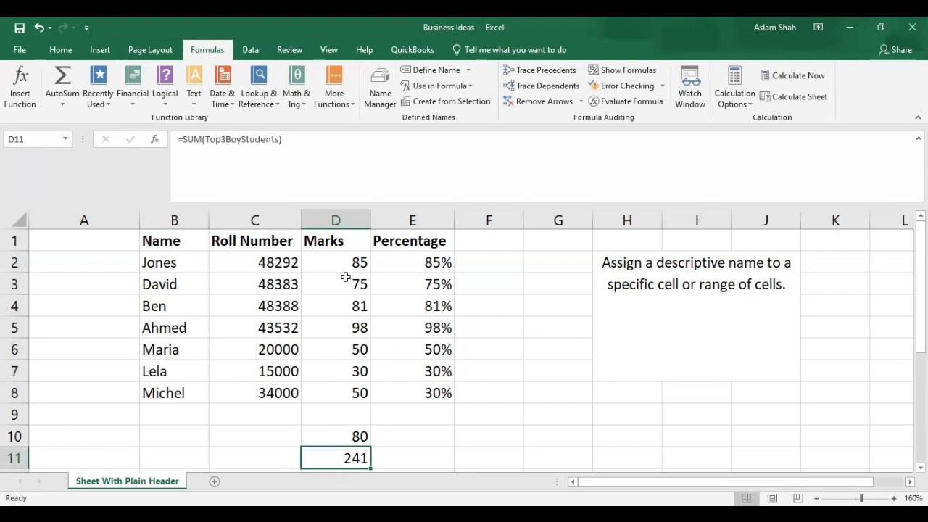
pyautogui.moveTo(386, 466)
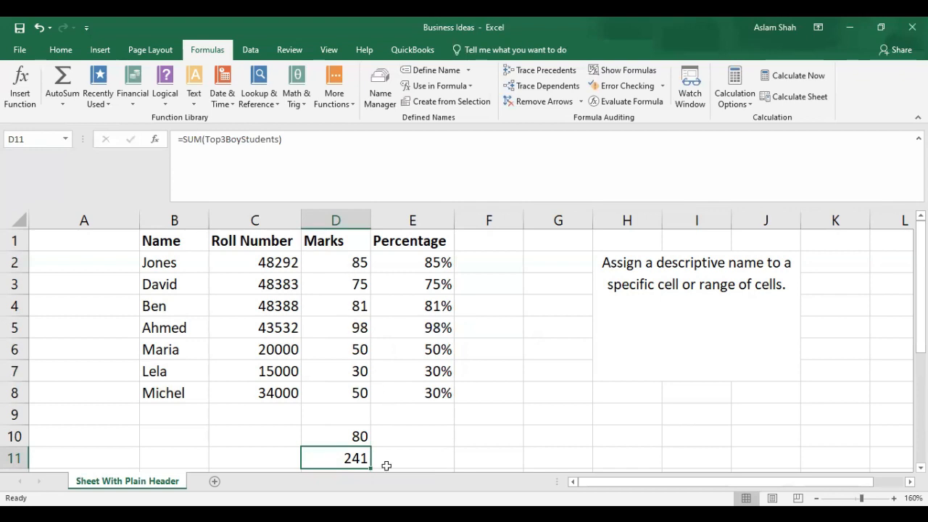
pyautogui.click(413, 436)
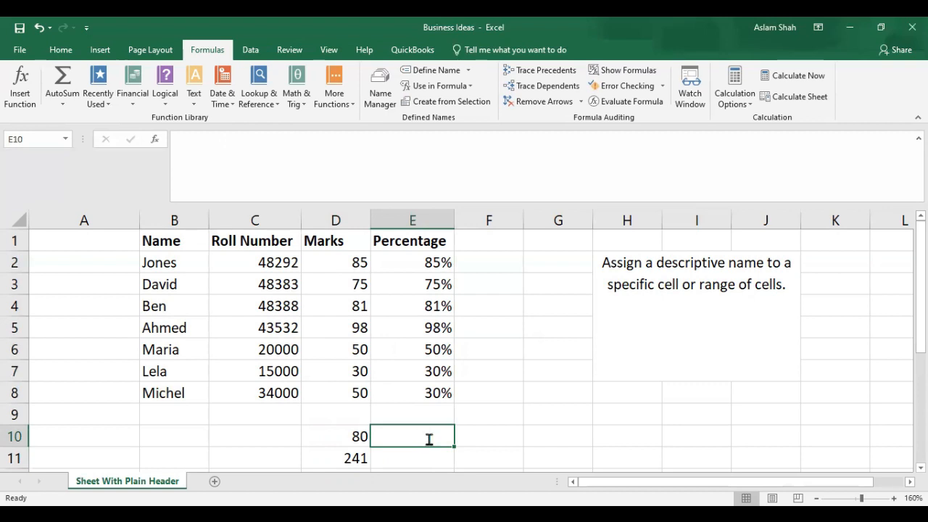
# - Enter =SUM(Top2GirlsStudents:Top3BoyStudents) in E10, returning 419, and check the formula
pyautogui.write('=')
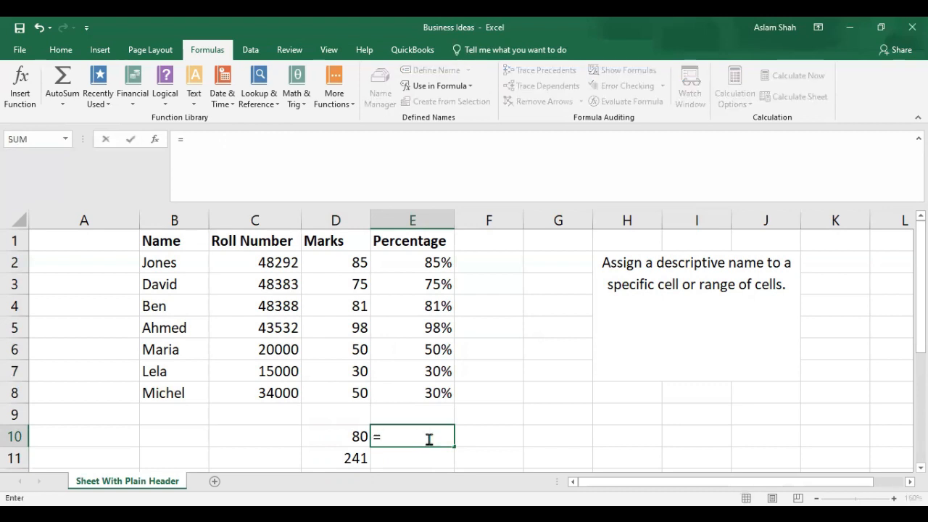
pyautogui.write('sum(')
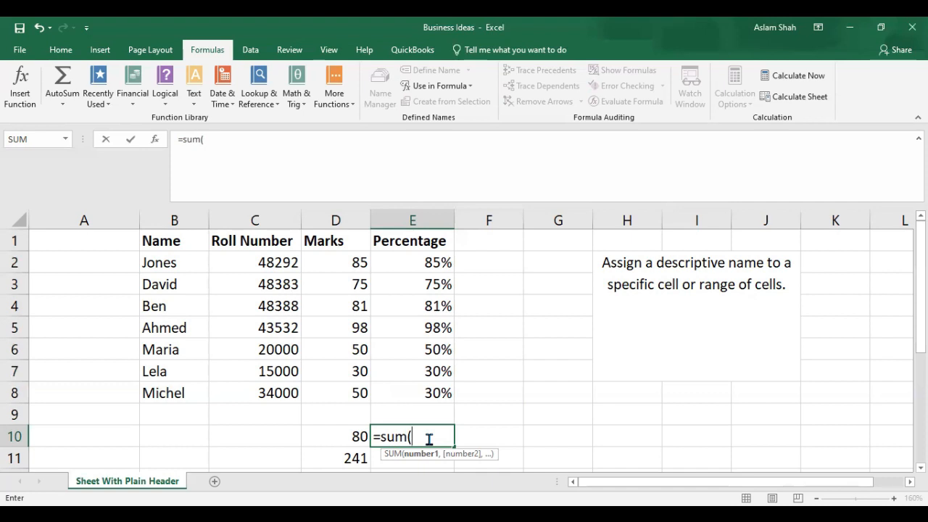
pyautogui.write('top')
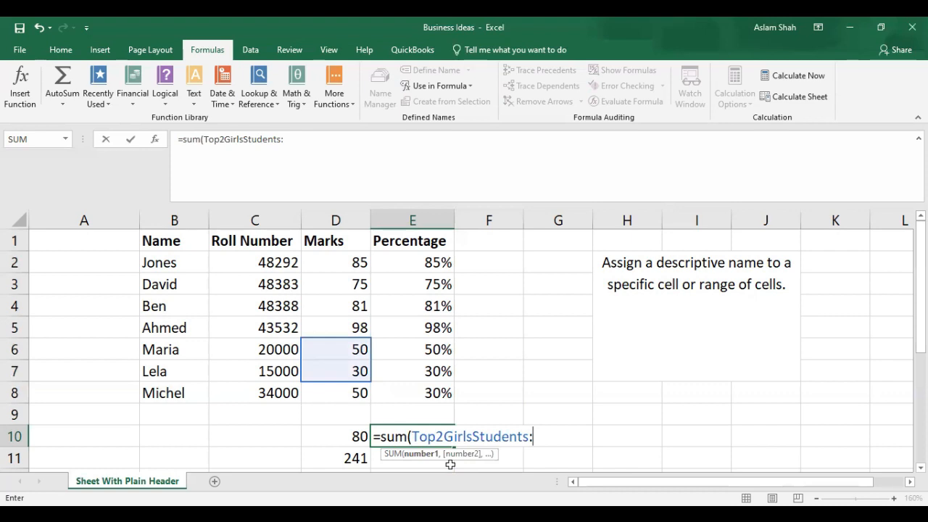
pyautogui.write('top')
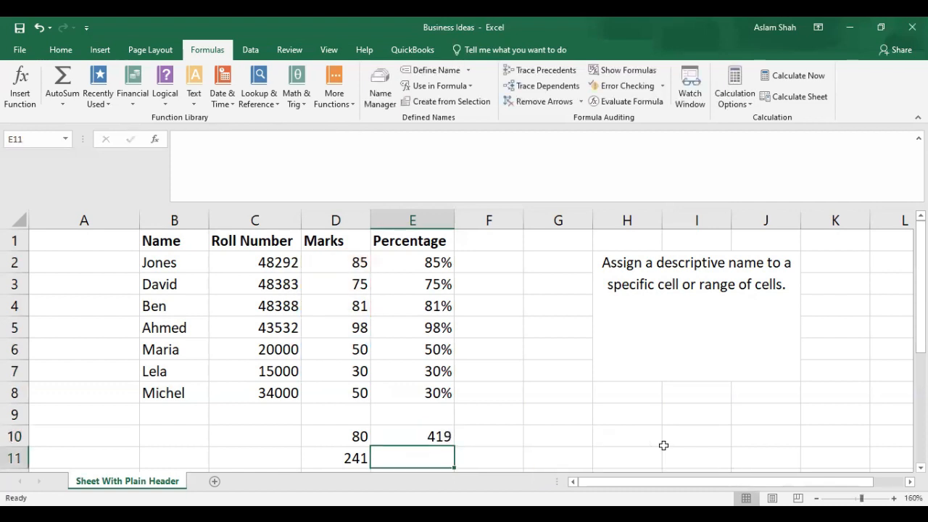
pyautogui.click(413, 436)
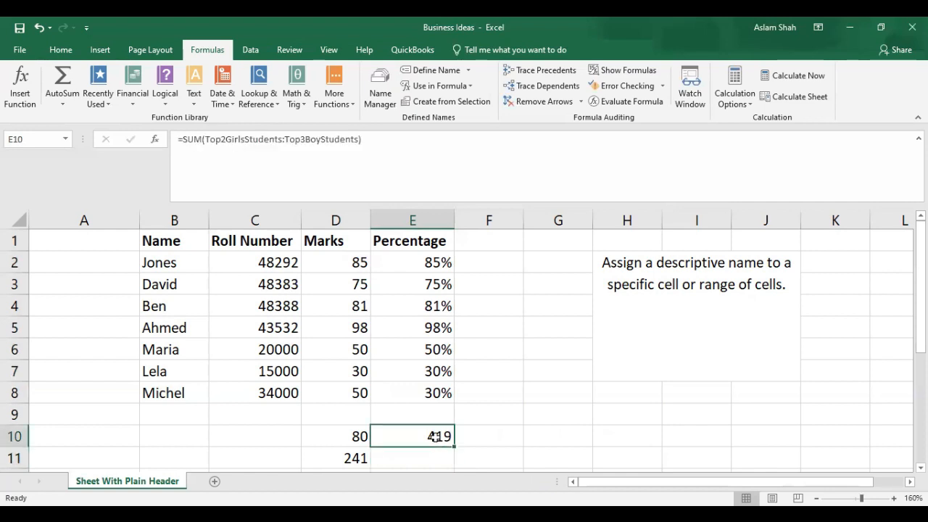
pyautogui.moveTo(336, 262); pyautogui.dragTo(335, 306)
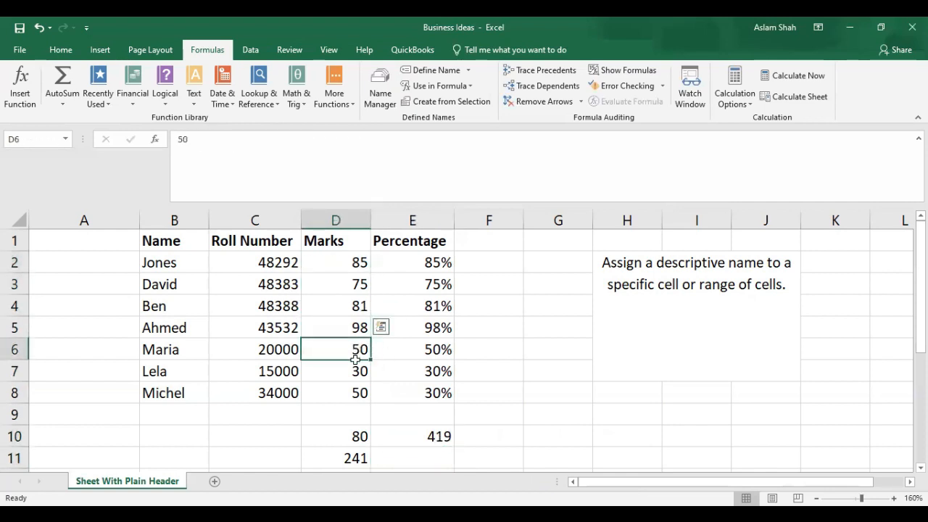
pyautogui.click(412, 436)
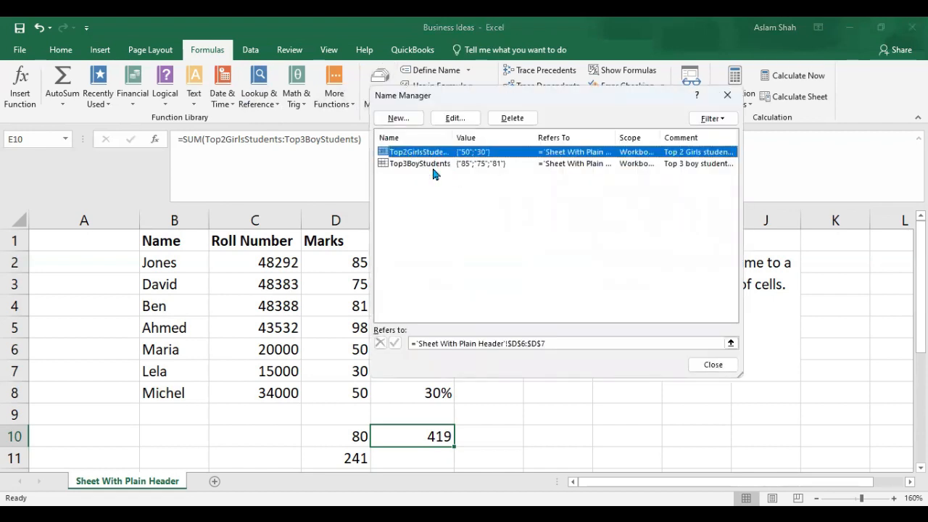
pyautogui.moveTo(410, 179)
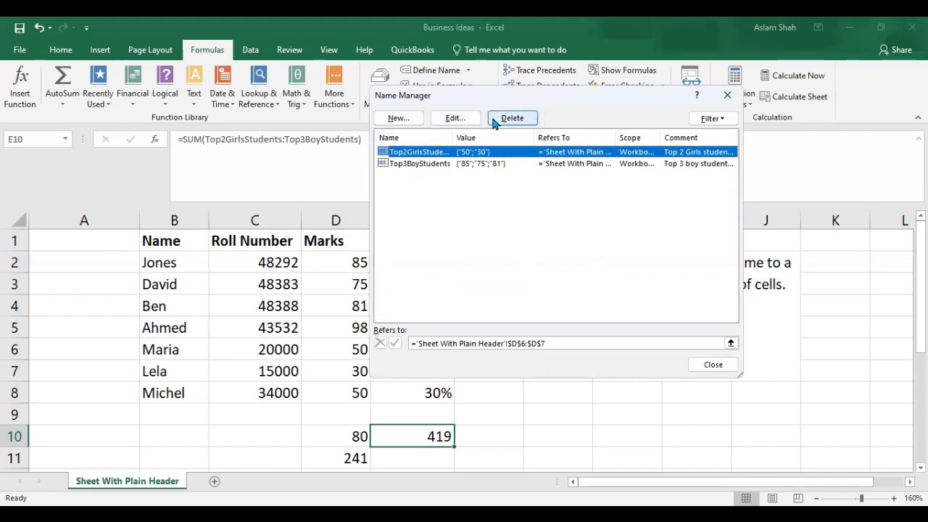
pyautogui.moveTo(456, 117)
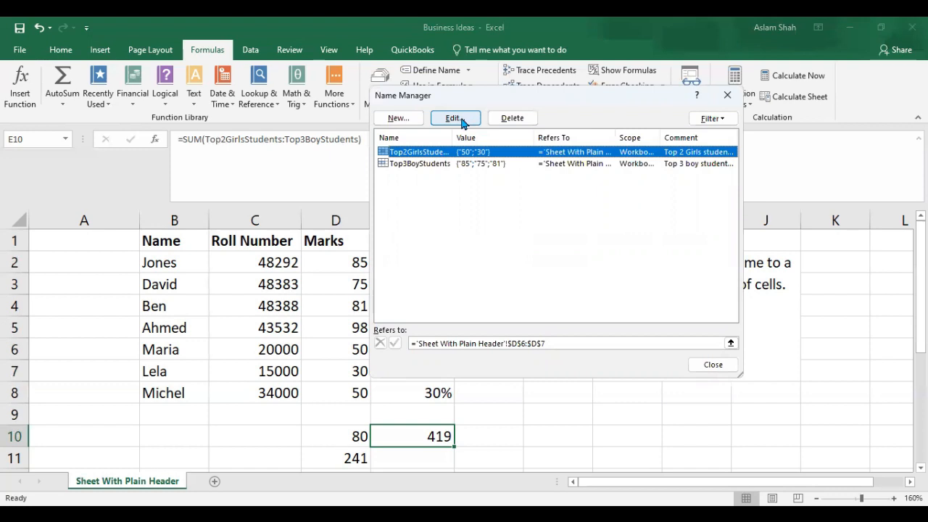
pyautogui.moveTo(500, 129)
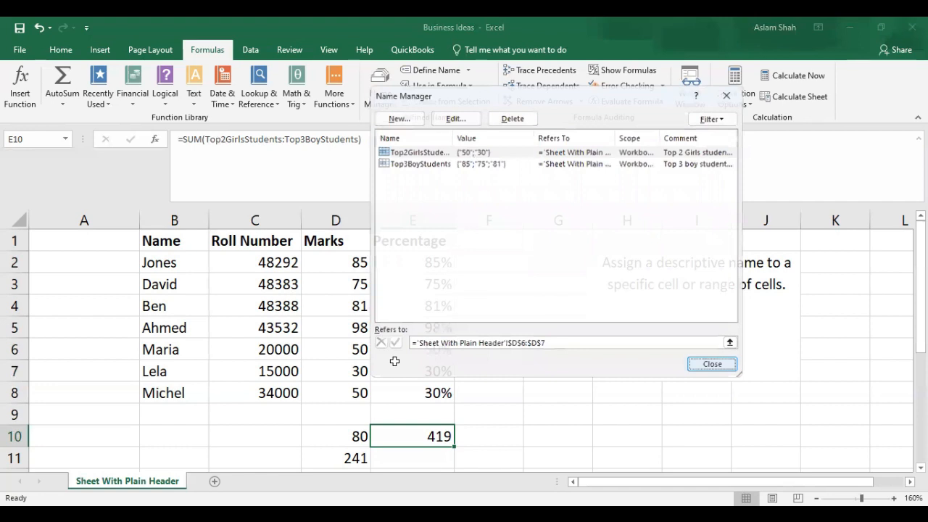
pyautogui.click(711, 364)
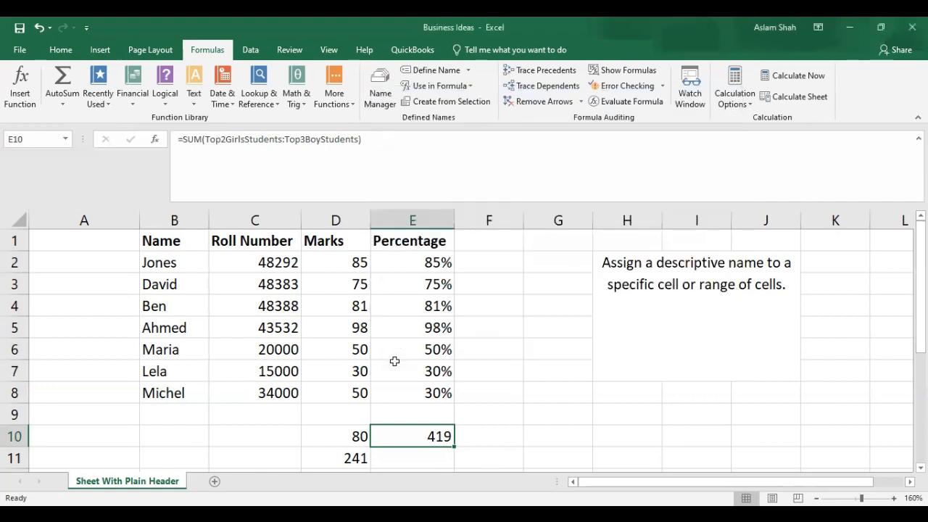